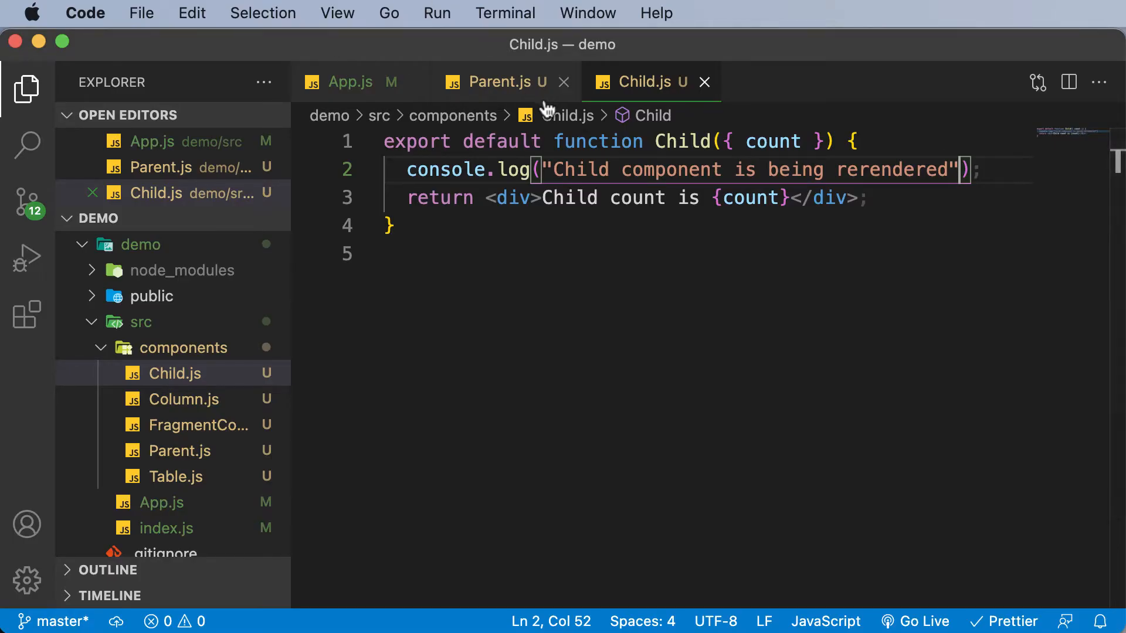
mouse_move(598, 140)
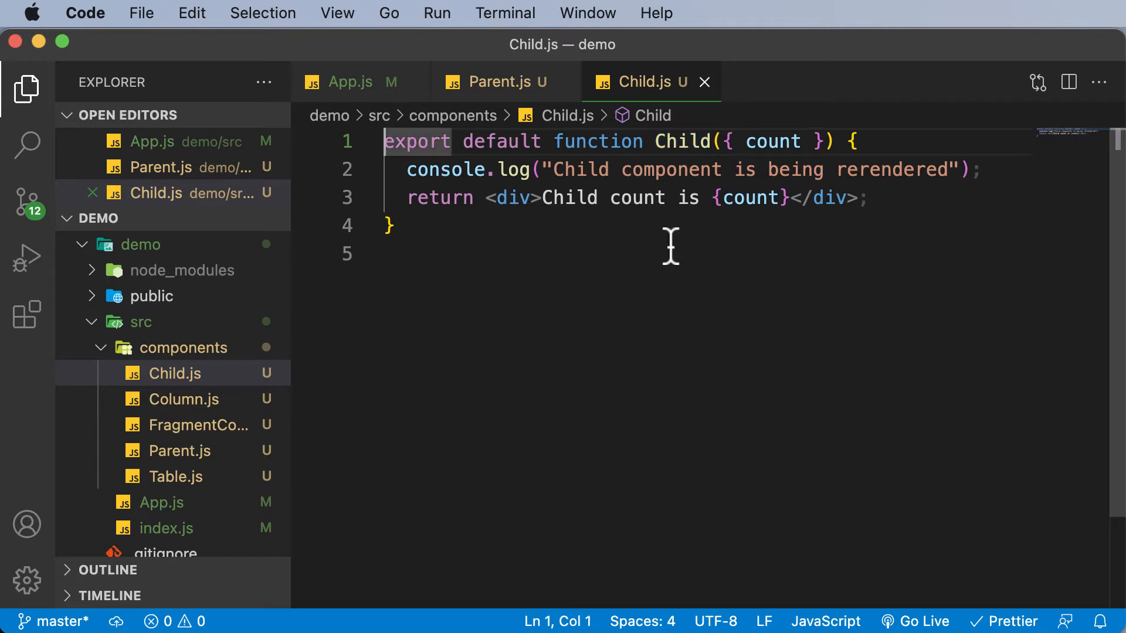
- Add import React from "react" to Child.js and remove 'export default' before function Child
type("import React from \"react\";")
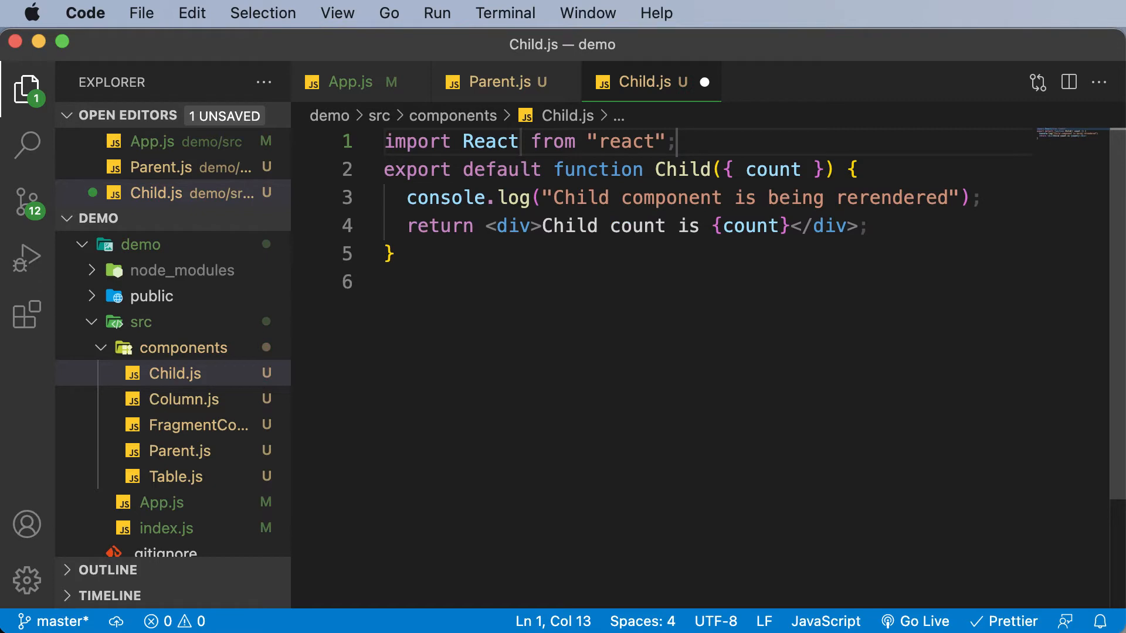
mouse_move(494, 242)
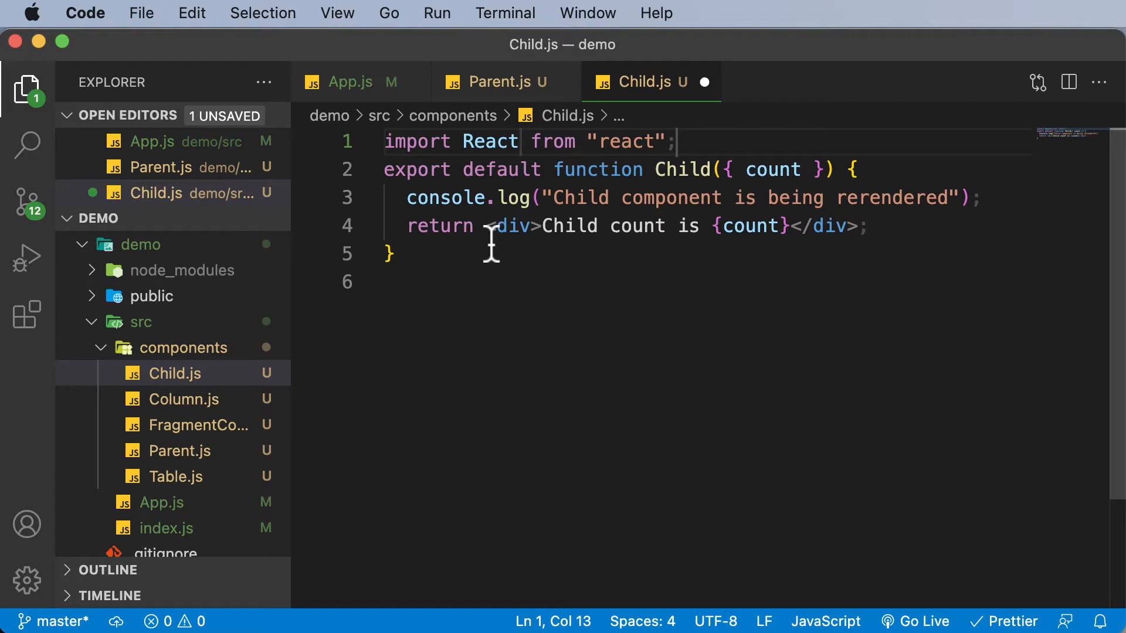
mouse_move(537, 170)
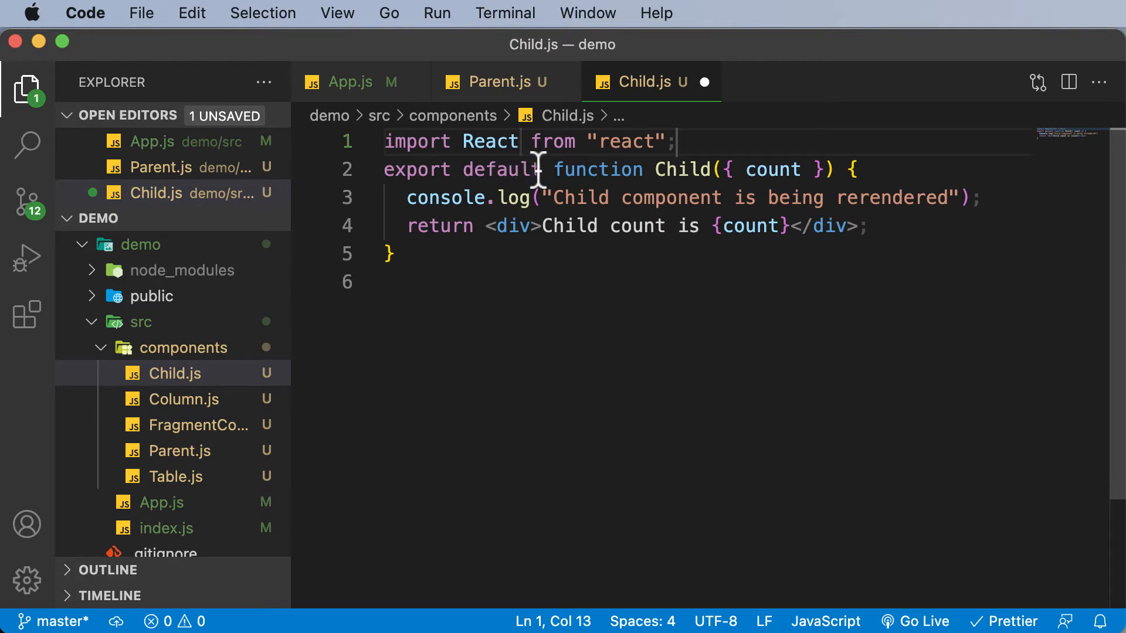
left_click_drag(535, 170, 384, 169)
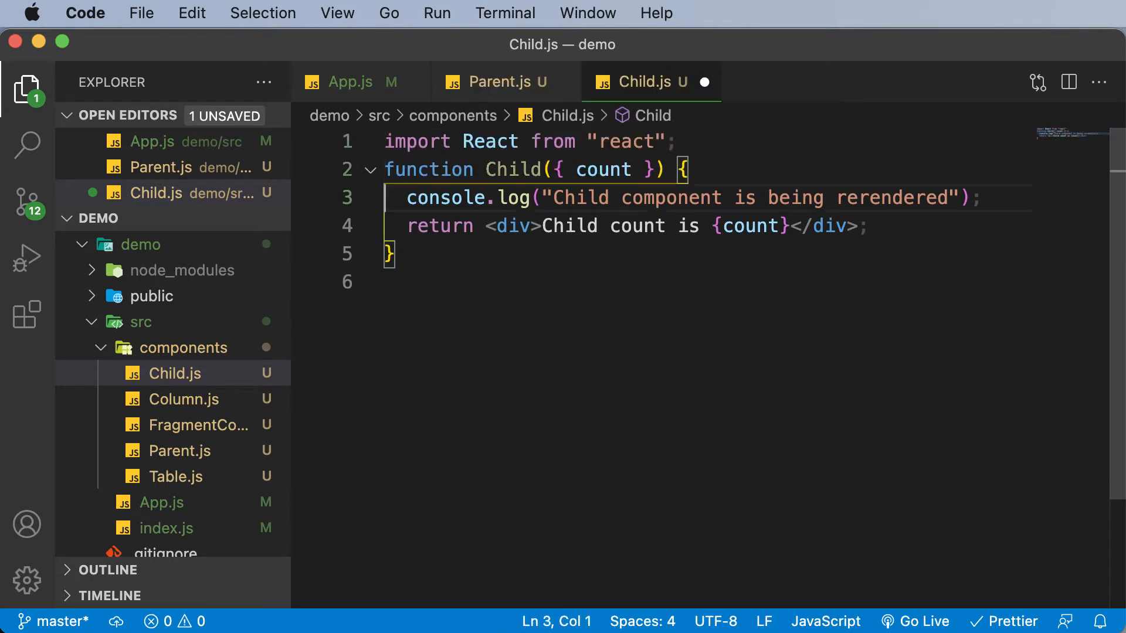
- Append export default React.memo(Child); below the Child function, fixing the misplaced Child name
key("enter")
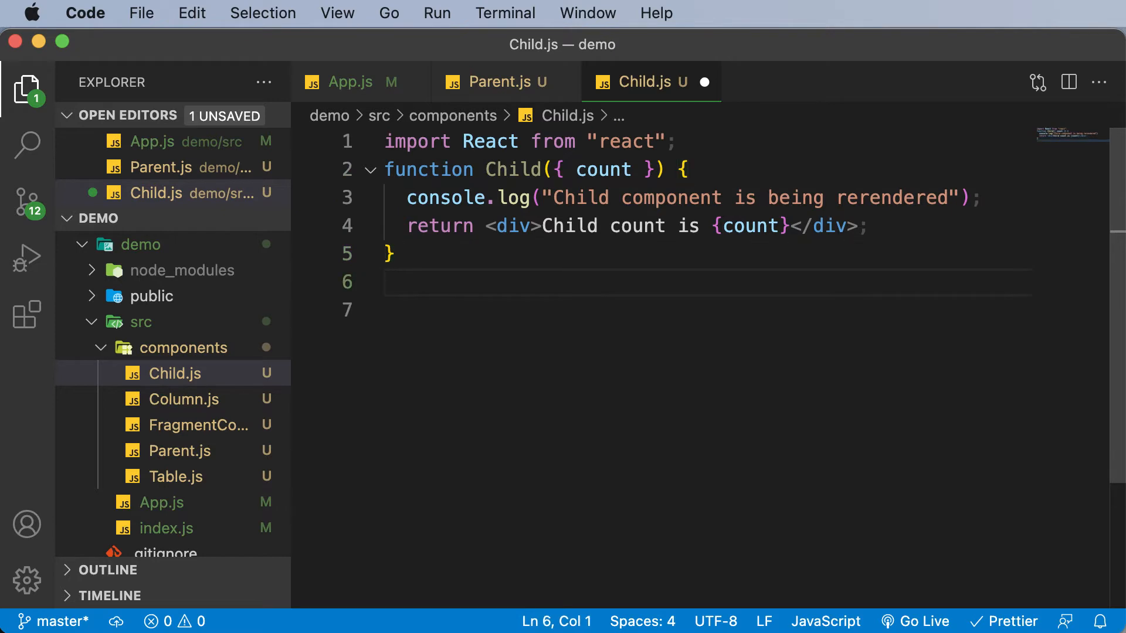
type("export default")
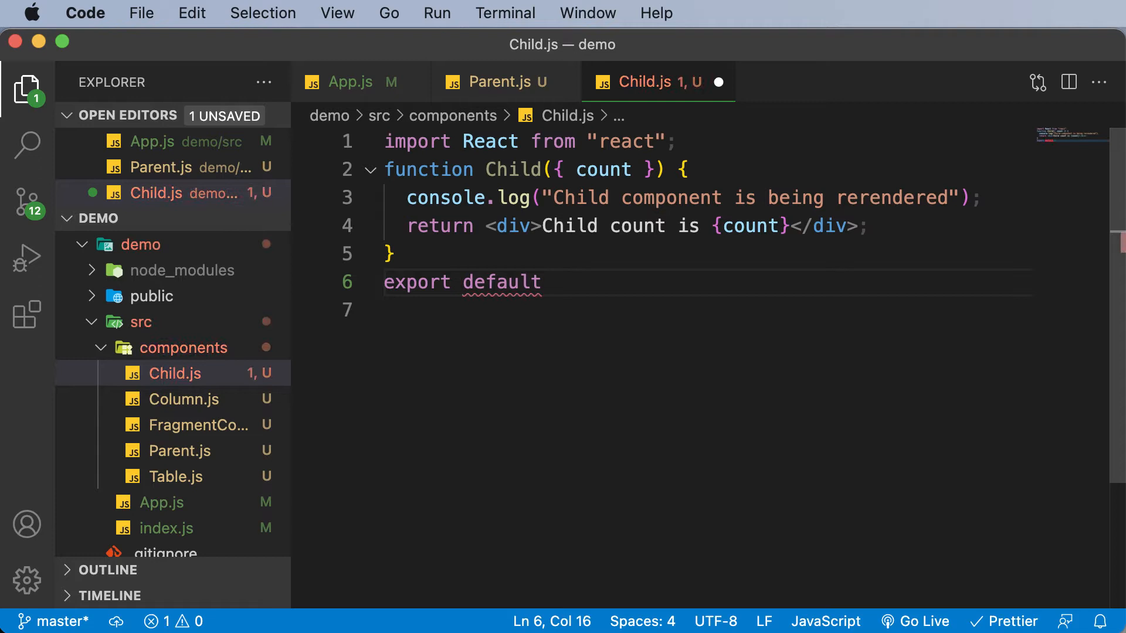
type("Child")
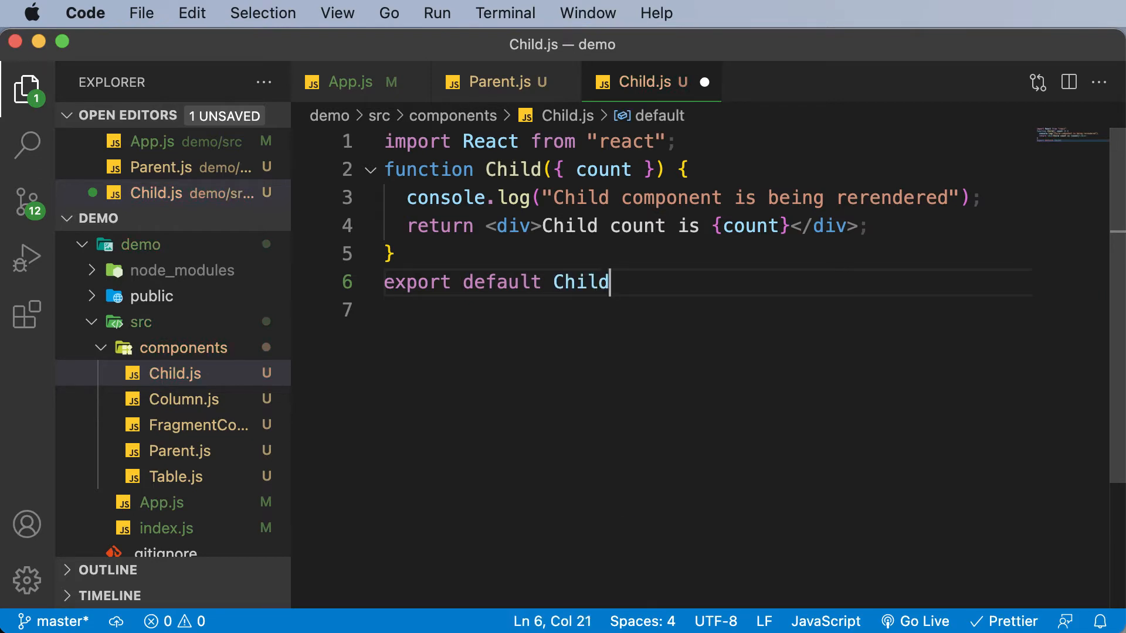
type(";")
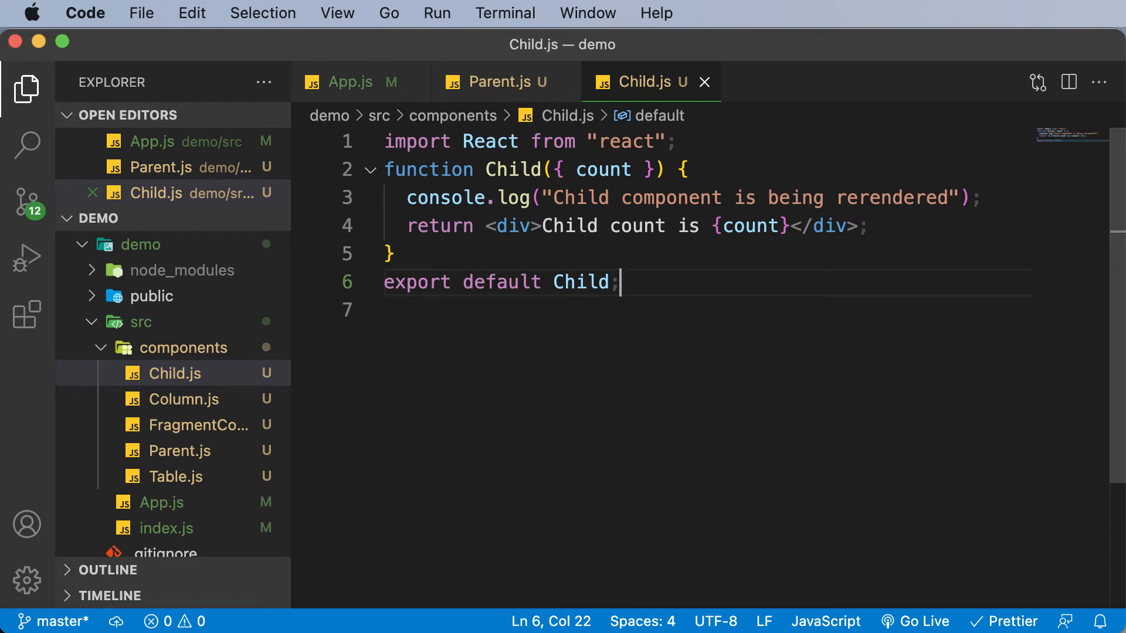
double_click(579, 282)
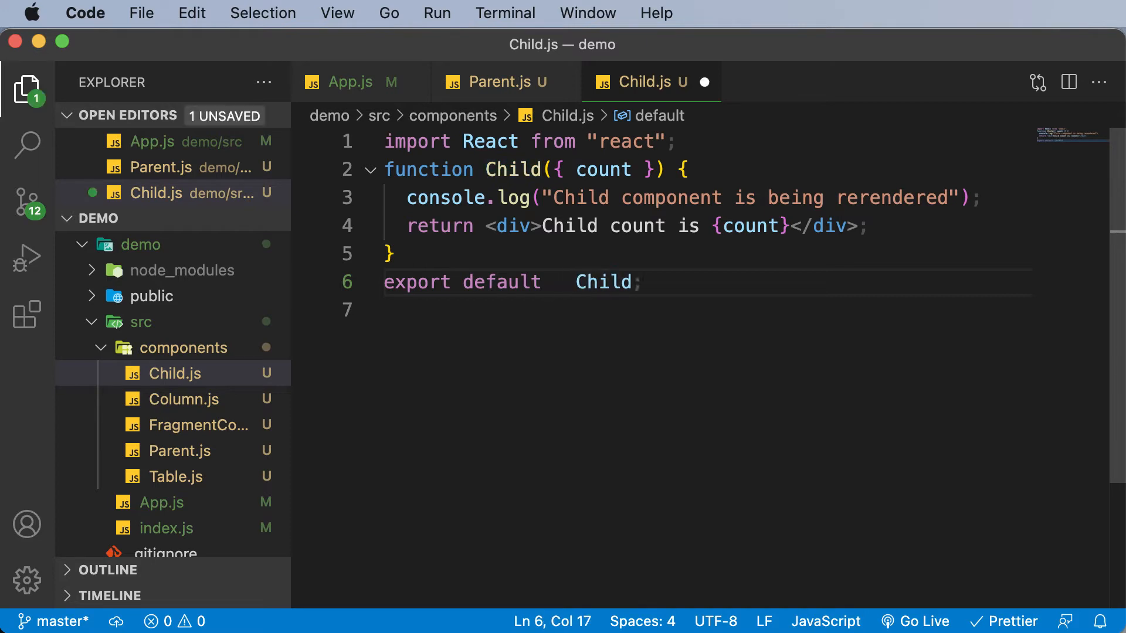
type("React.memo(")
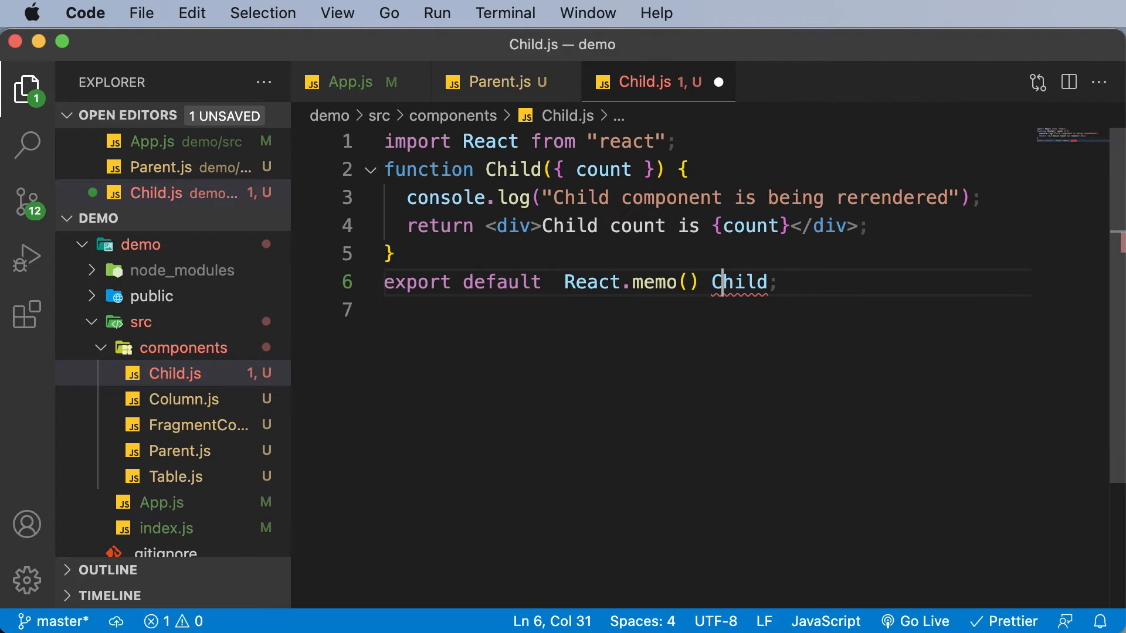
double_click(740, 282)
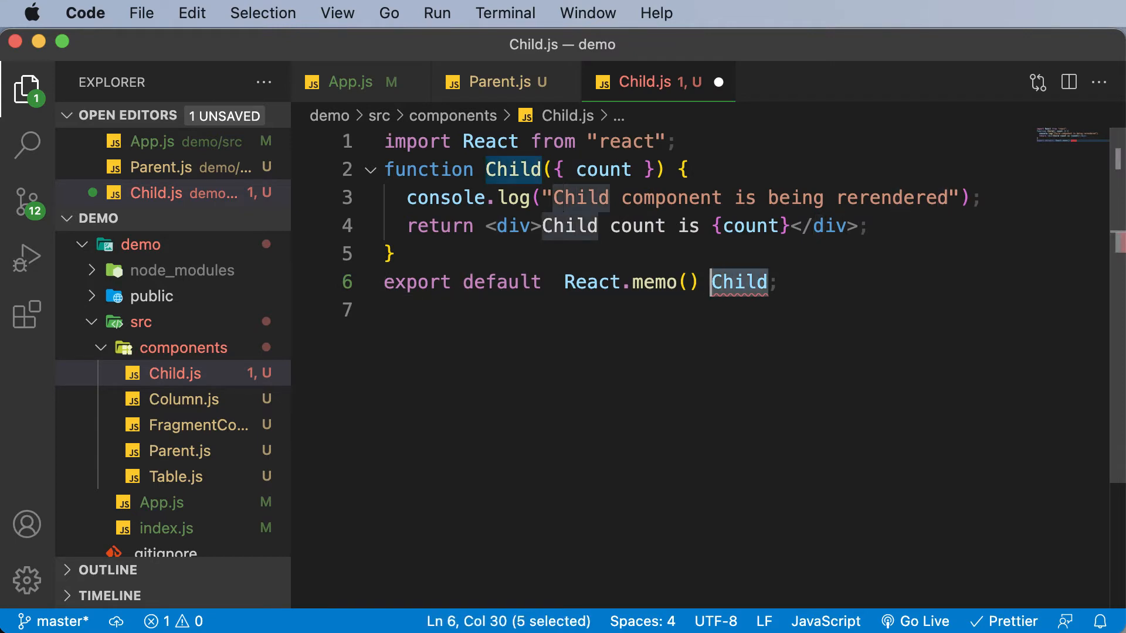
key("Backspace")
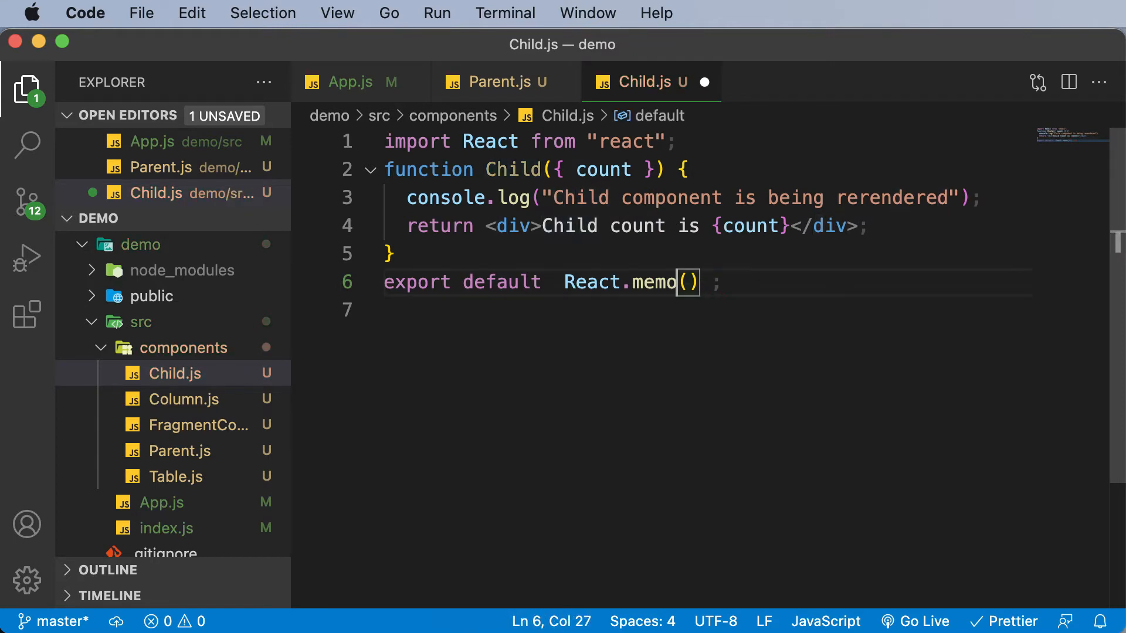
type("Child")
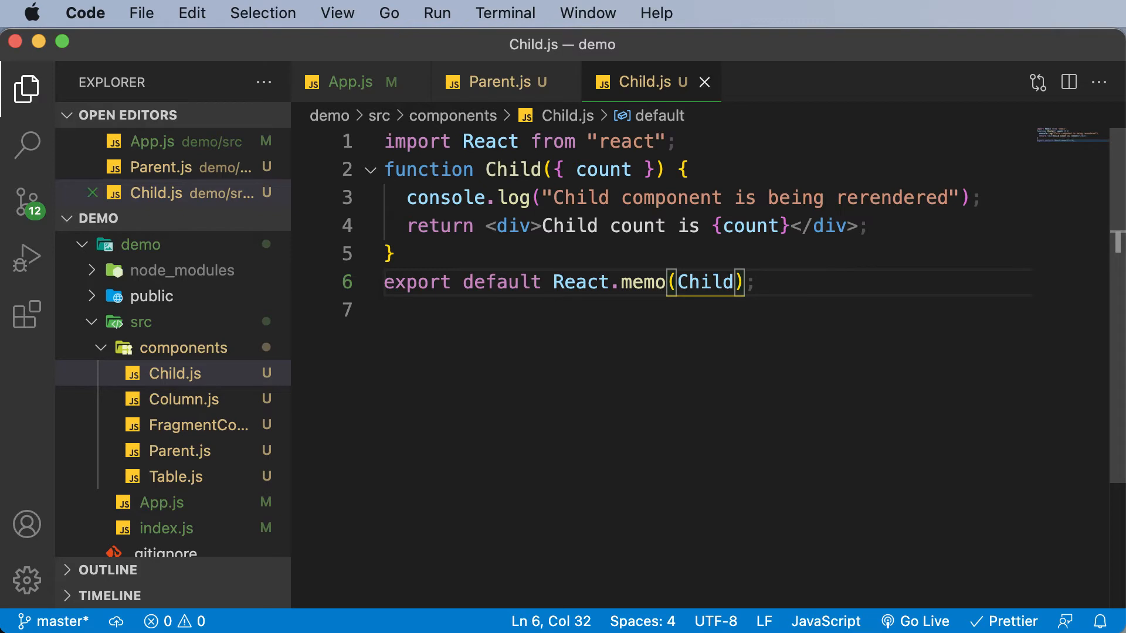
mouse_move(695, 244)
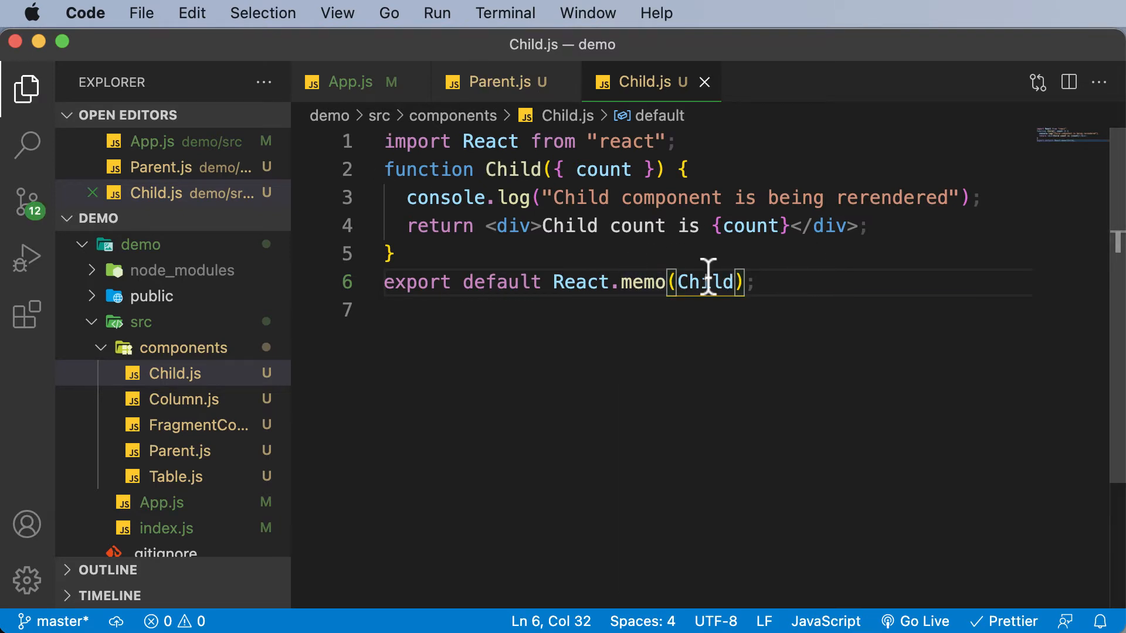
mouse_move(621, 281)
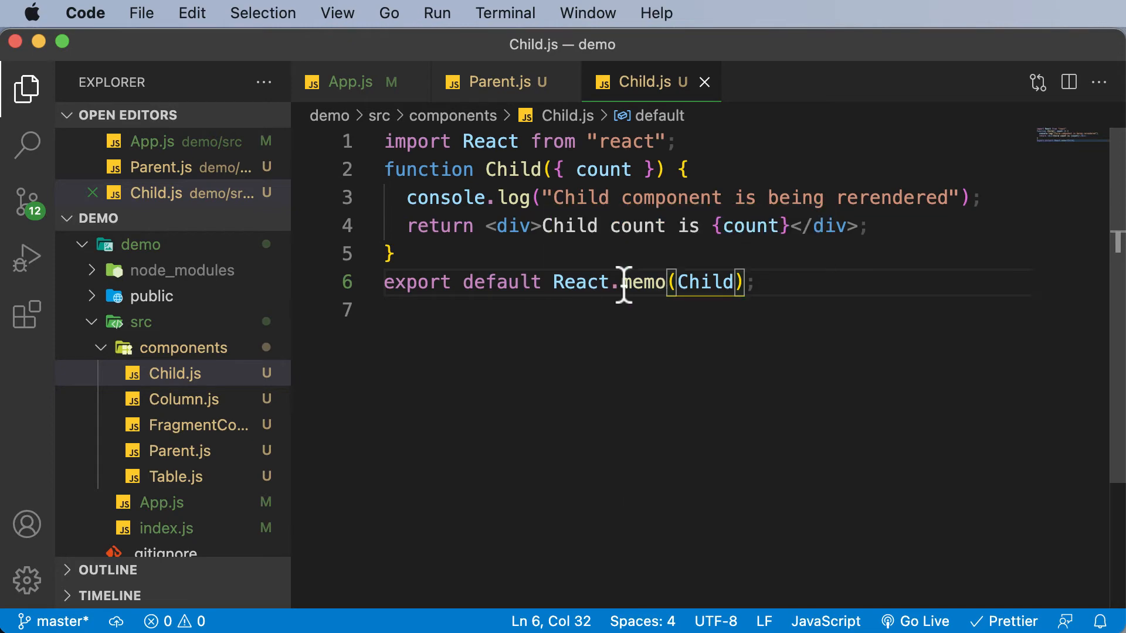
mouse_move(642, 282)
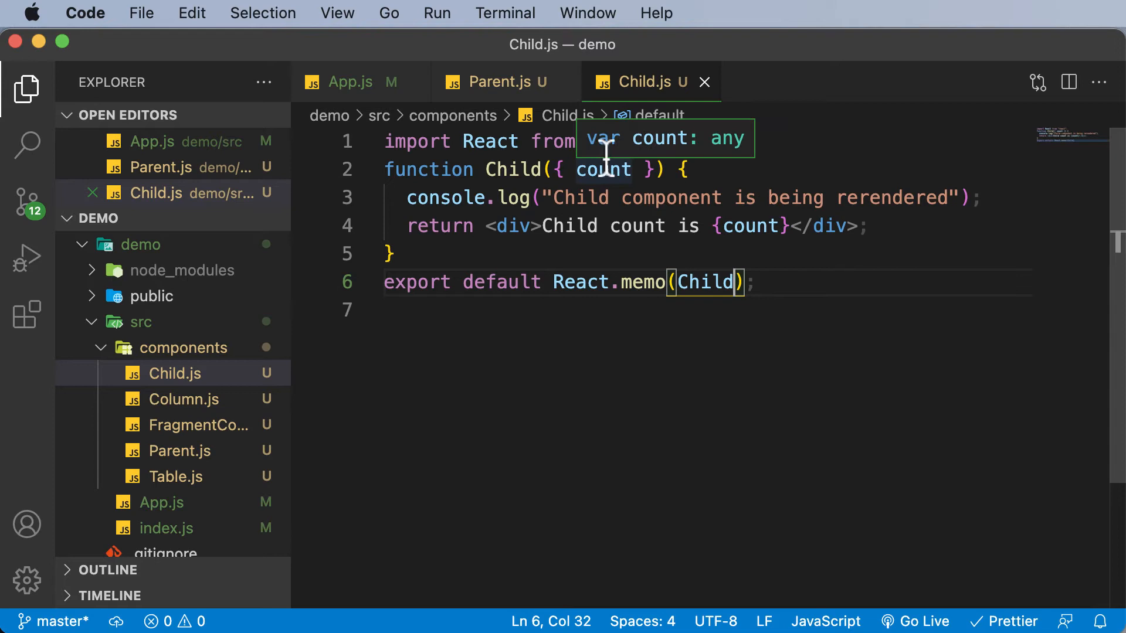
mouse_move(640, 282)
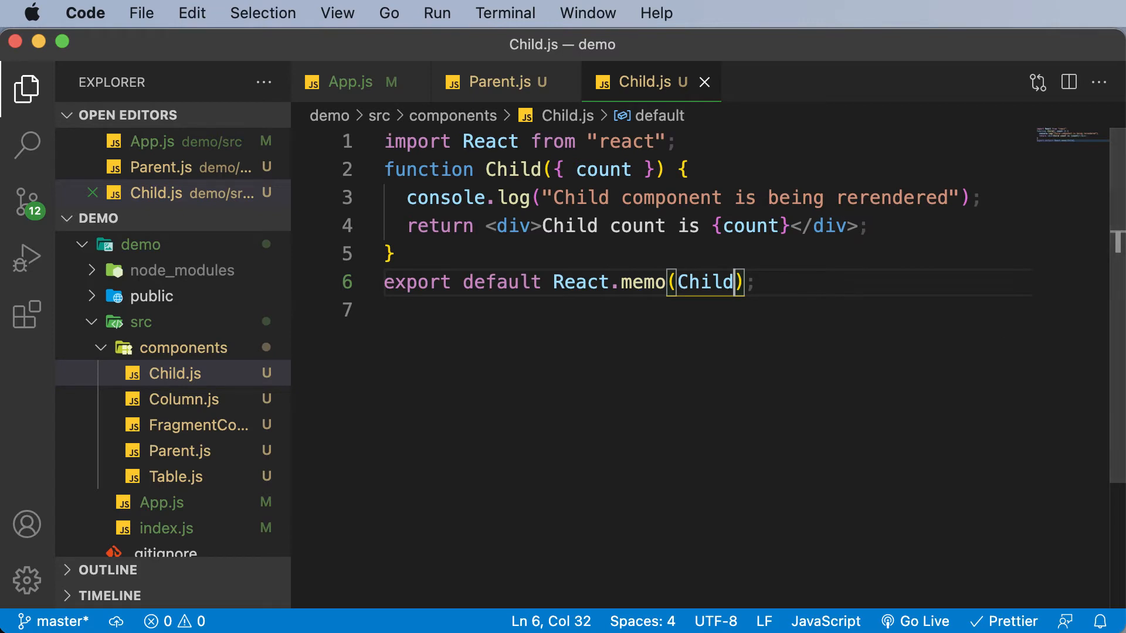
mouse_move(588, 282)
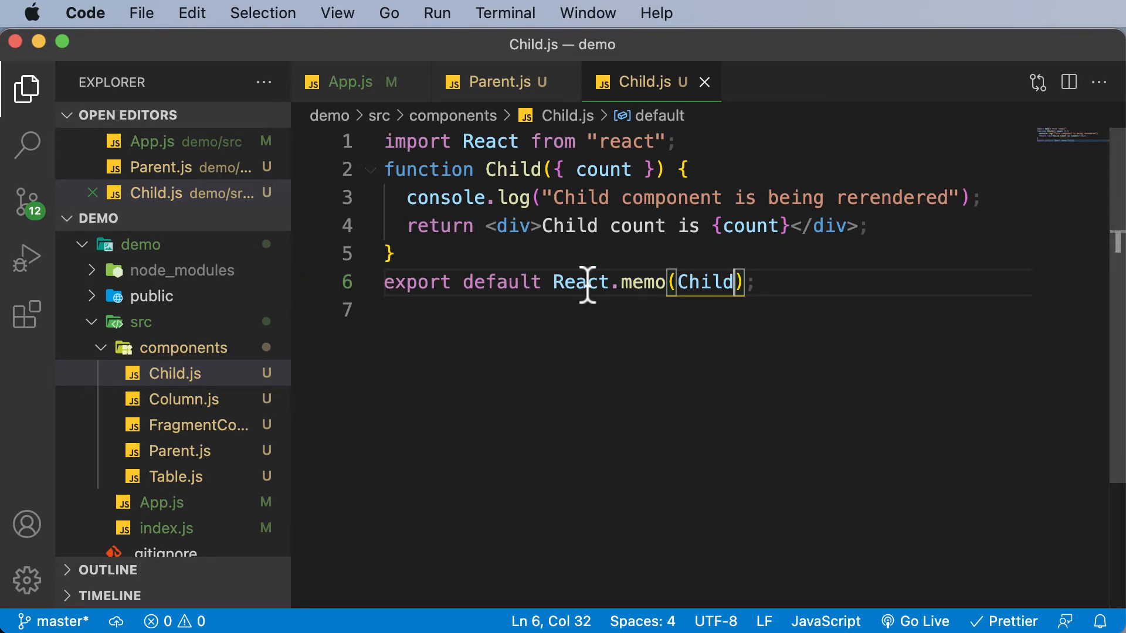
mouse_move(544, 225)
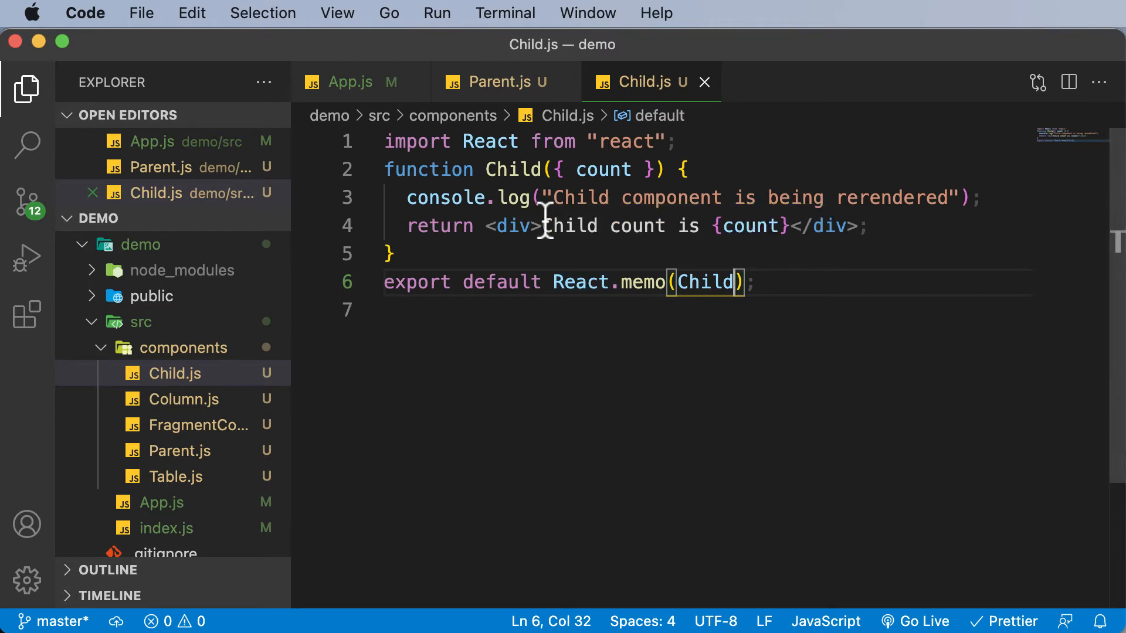
left_click(546, 226)
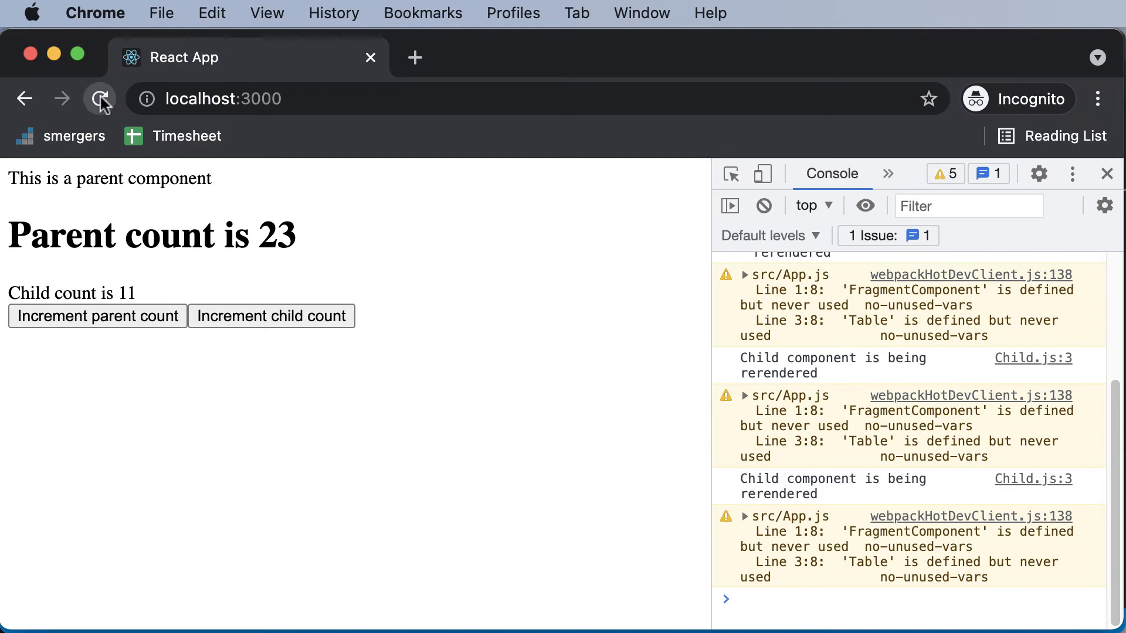
- Bump the child count, then increment the parent count four times without new child re-render logs
left_click(99, 98)
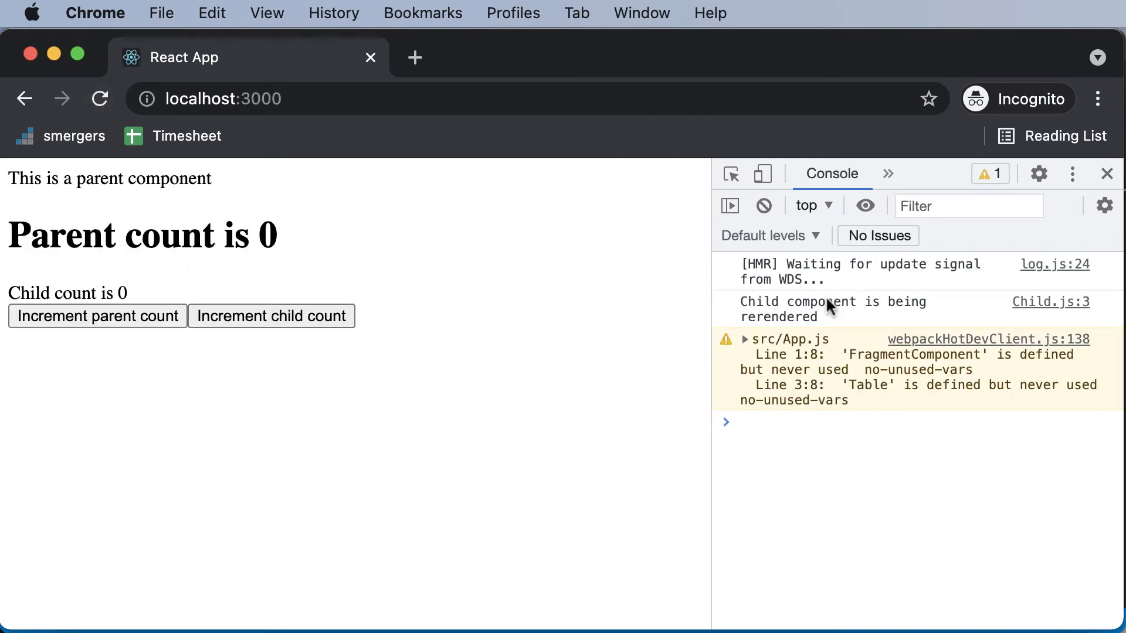
mouse_move(821, 321)
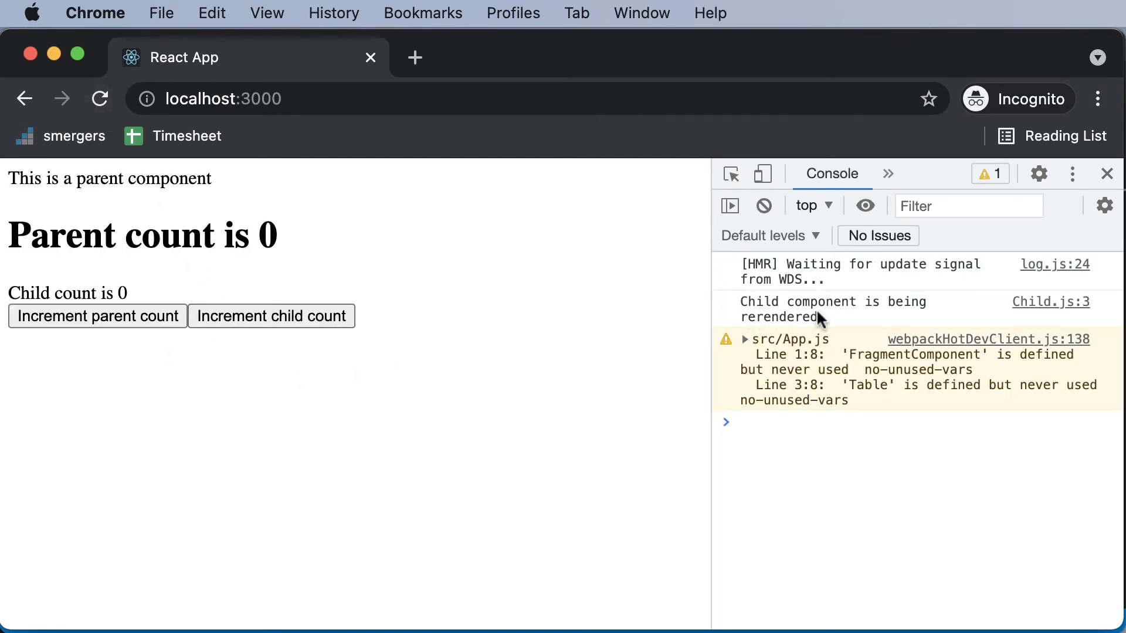
mouse_move(854, 318)
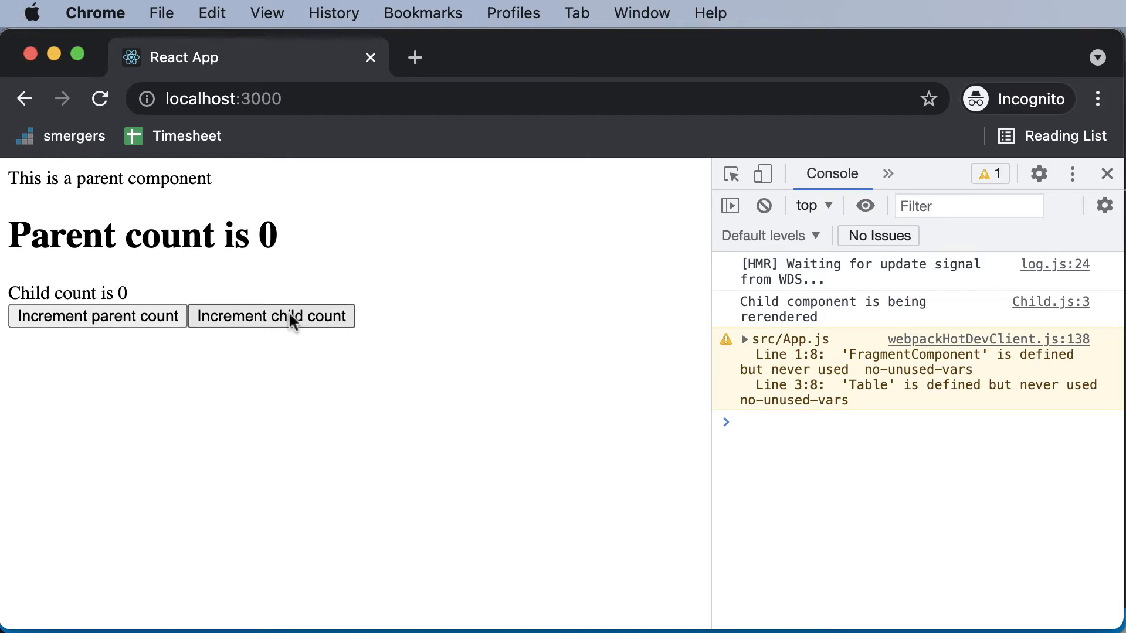
left_click(271, 316)
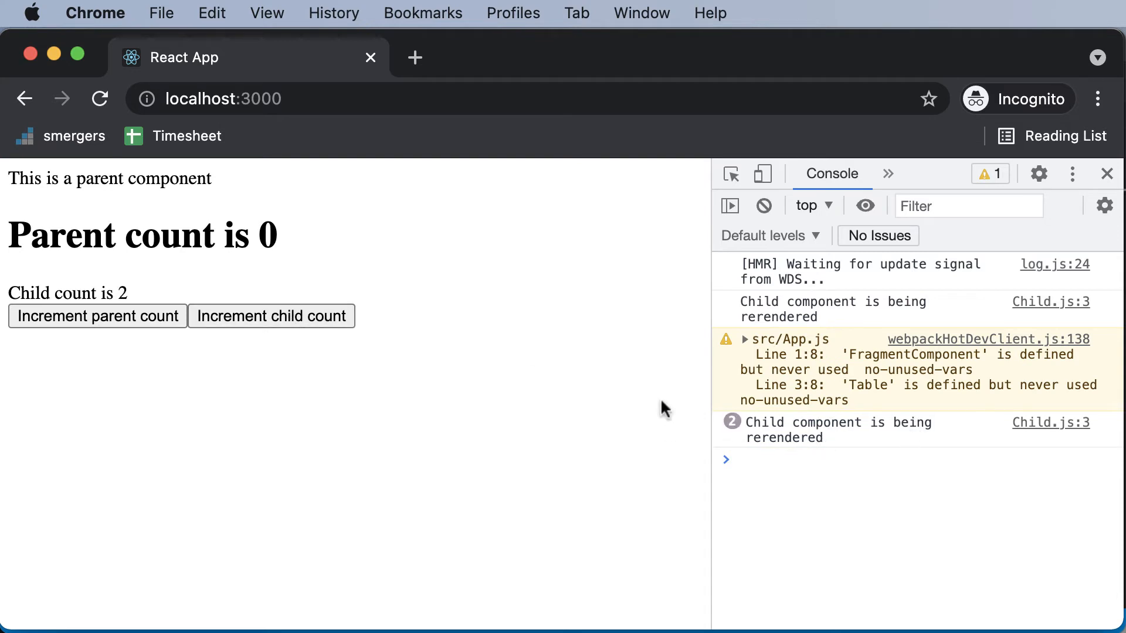
mouse_move(97, 316)
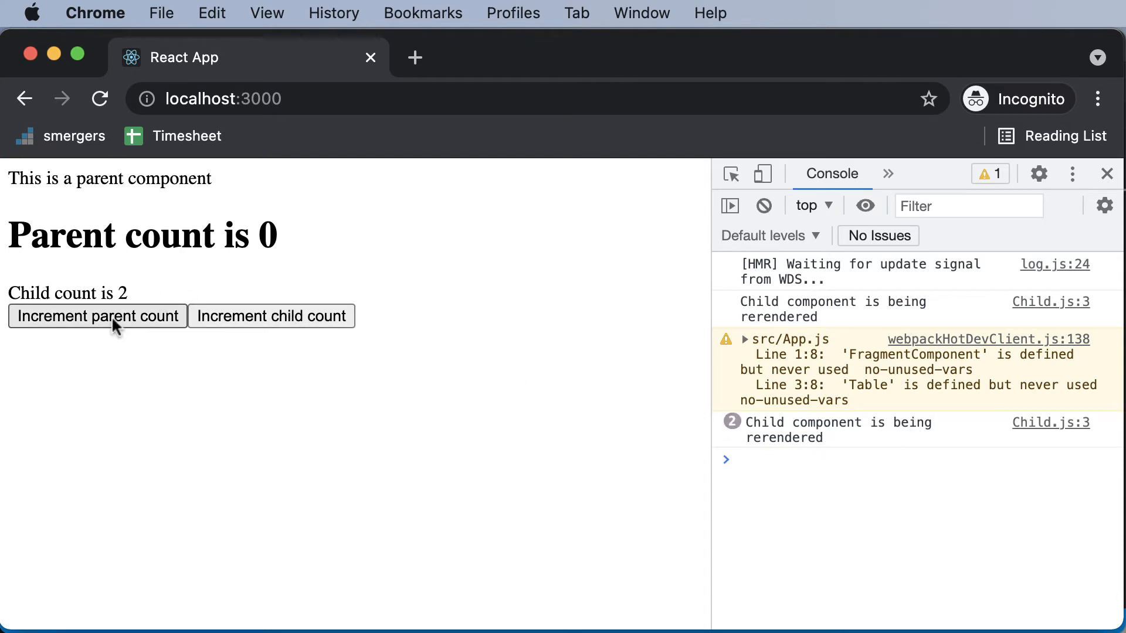
left_click(97, 316)
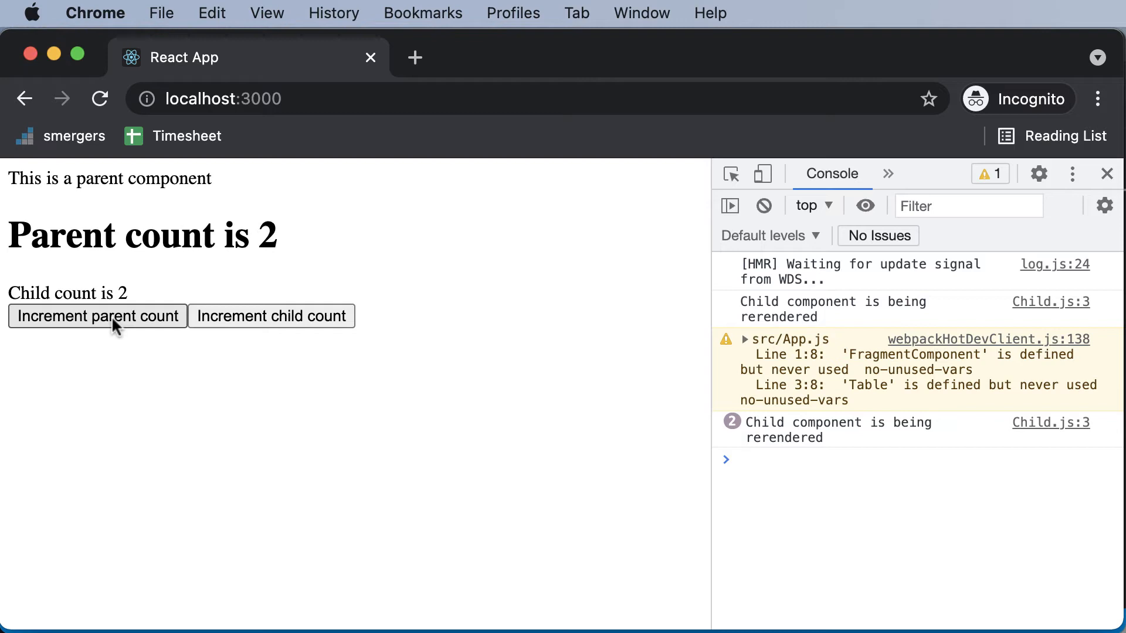
left_click(97, 316)
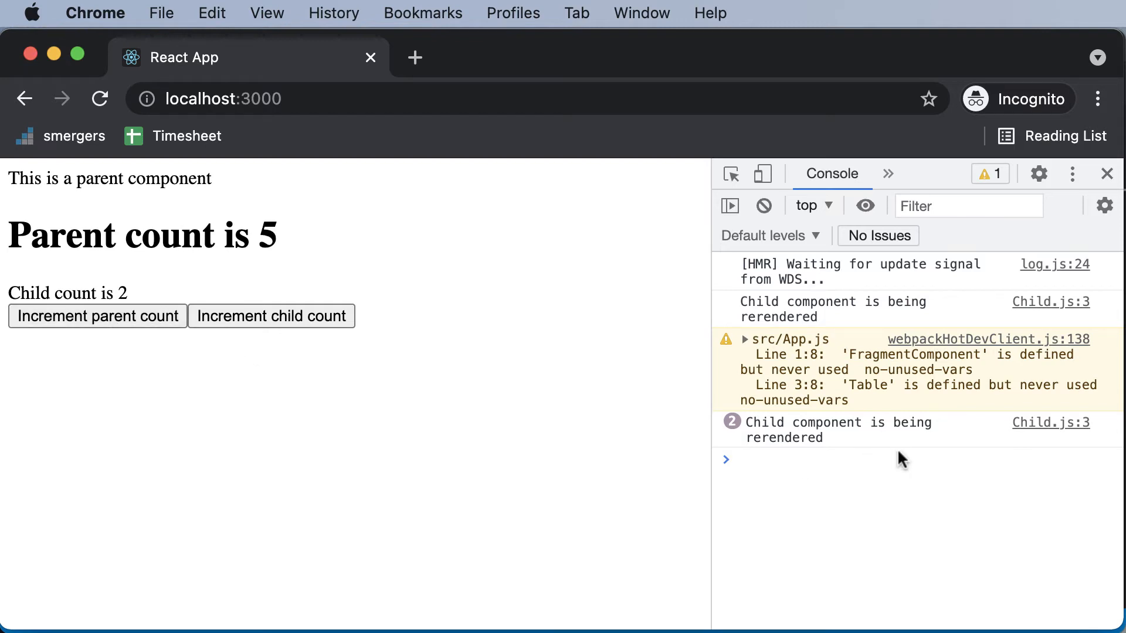
left_click(97, 316)
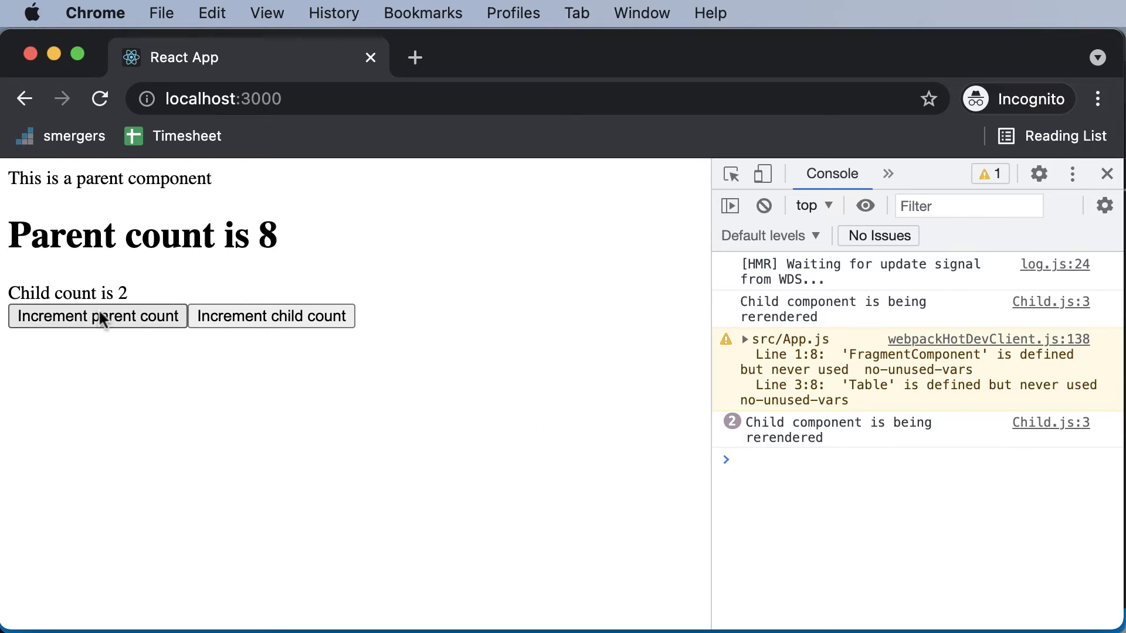
left_click(97, 316)
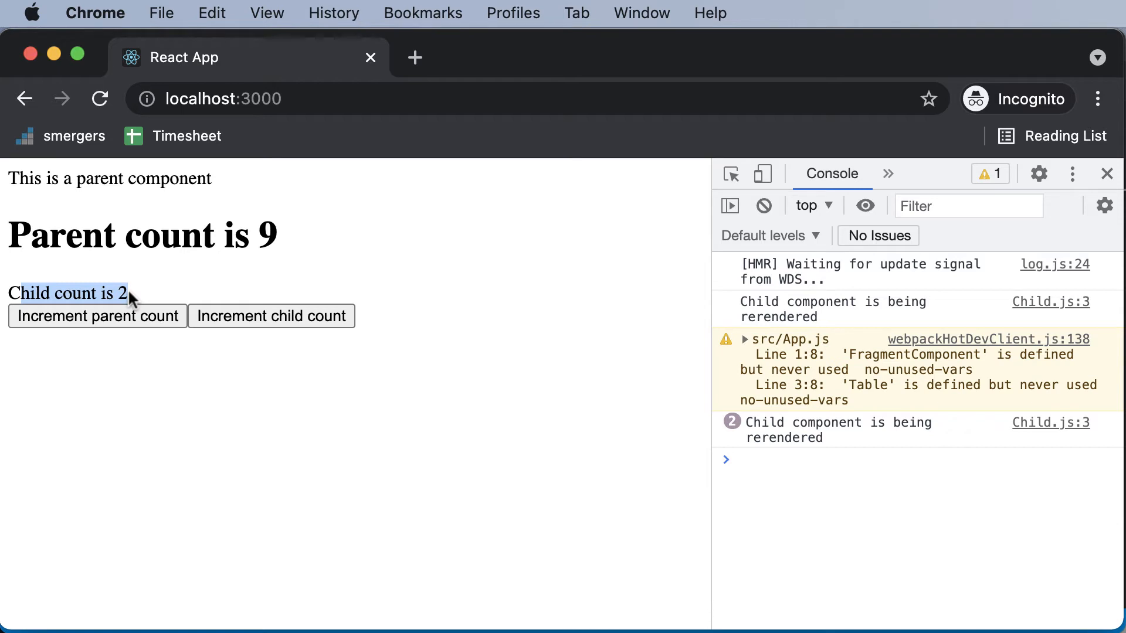
mouse_move(14, 293)
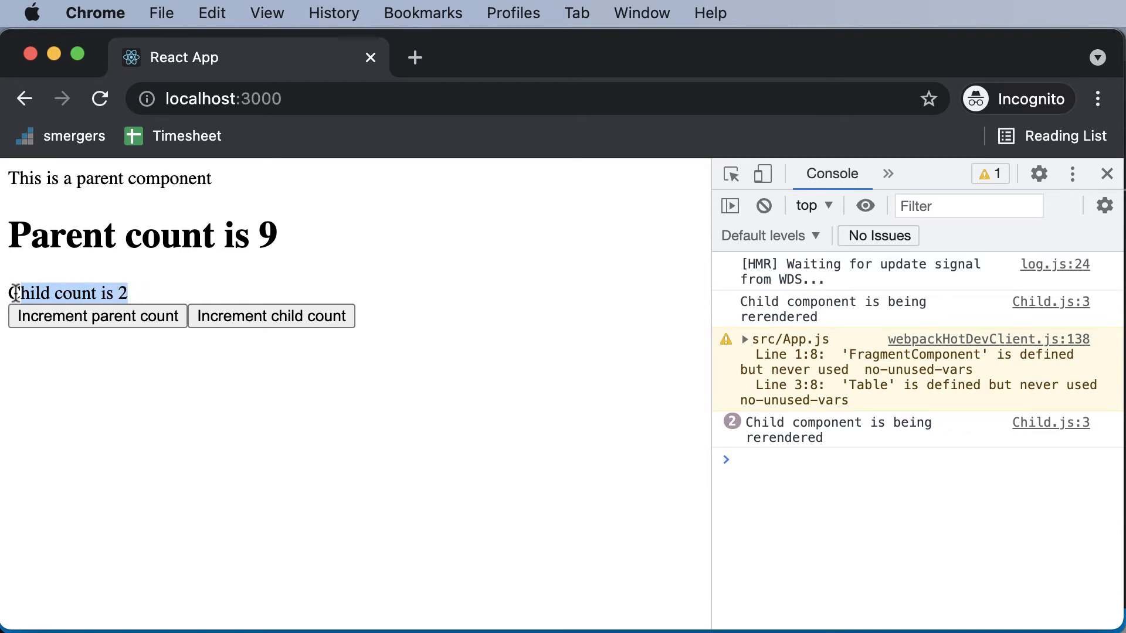
mouse_move(129, 307)
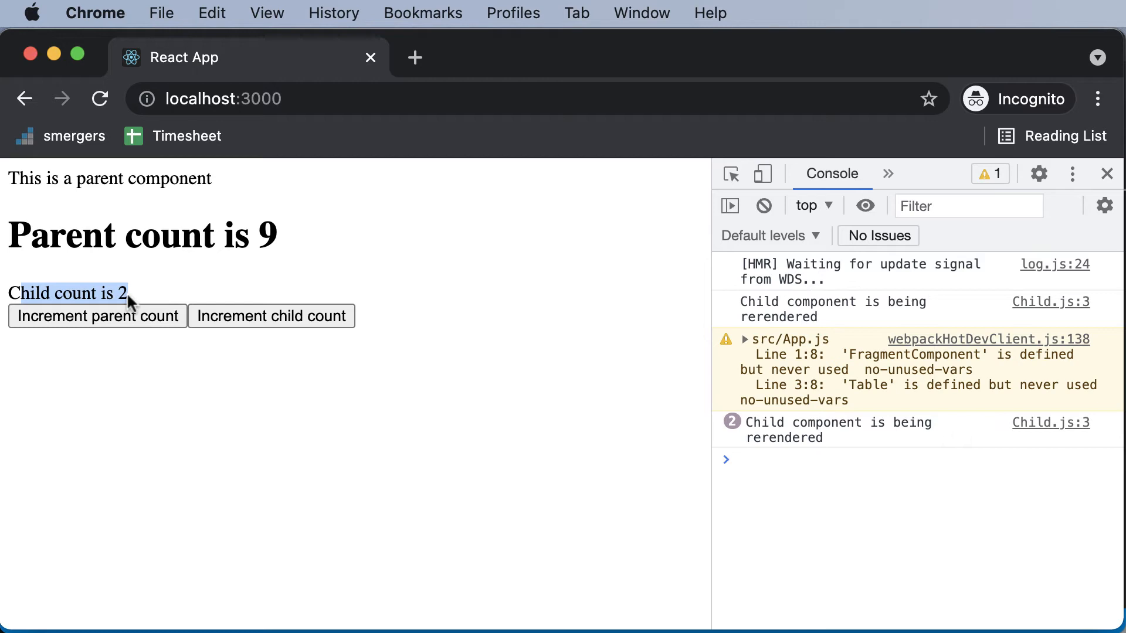
mouse_move(96, 316)
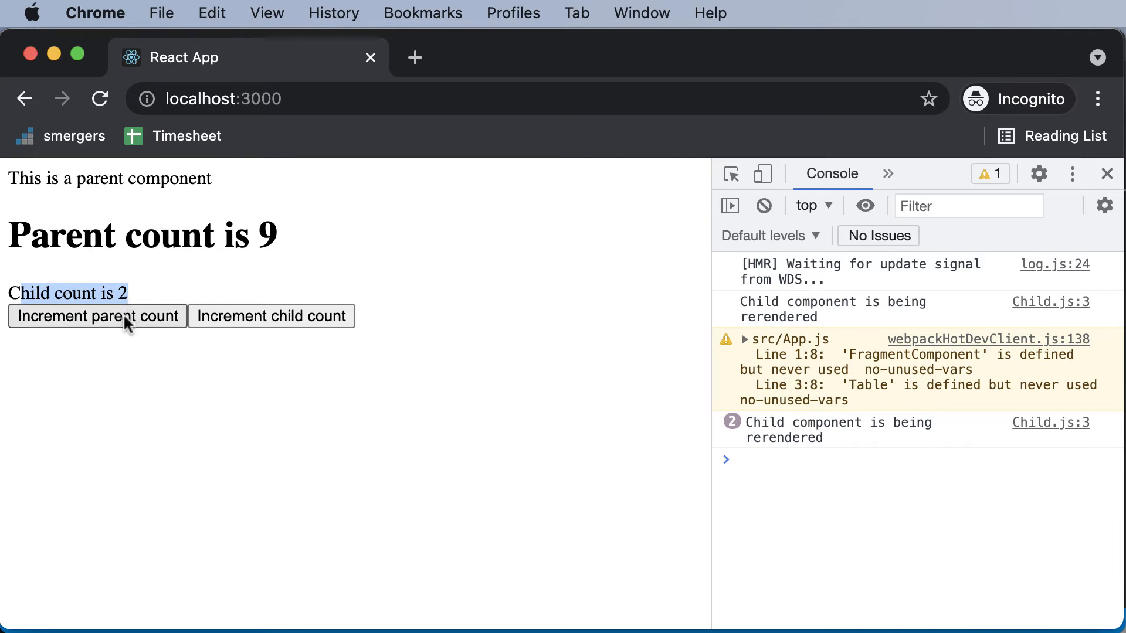
mouse_move(327, 300)
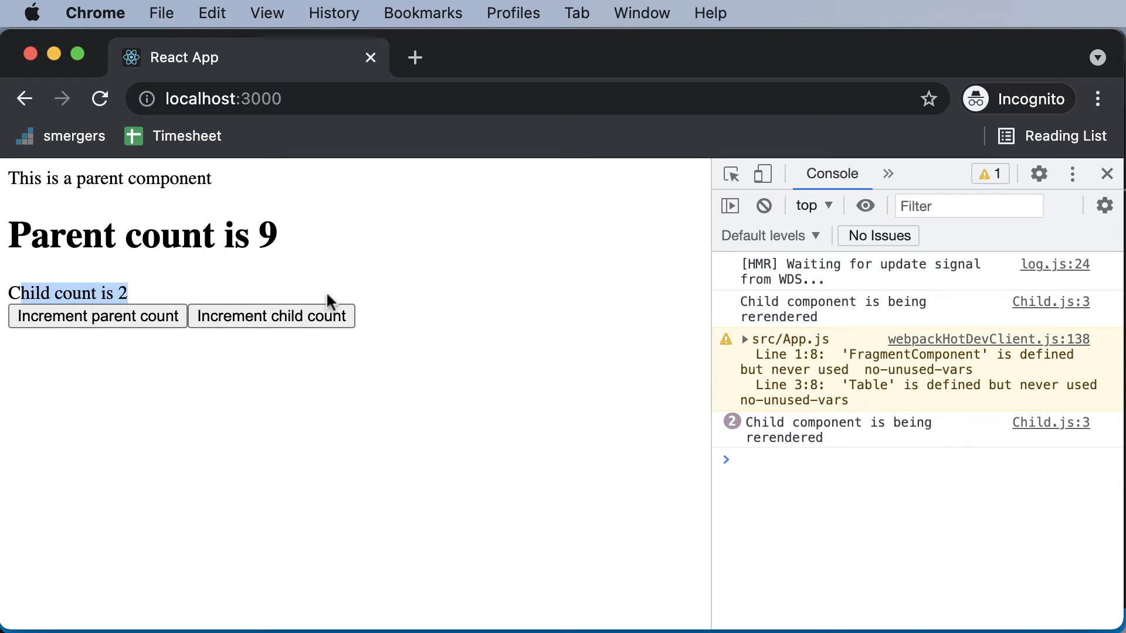
mouse_move(57, 259)
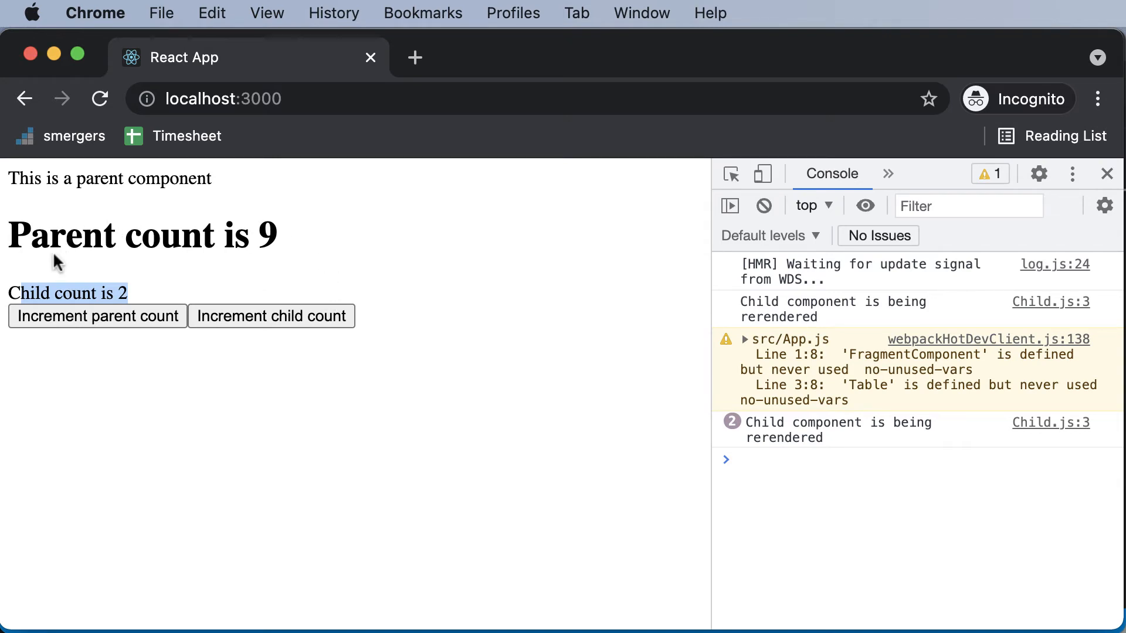
mouse_move(150, 244)
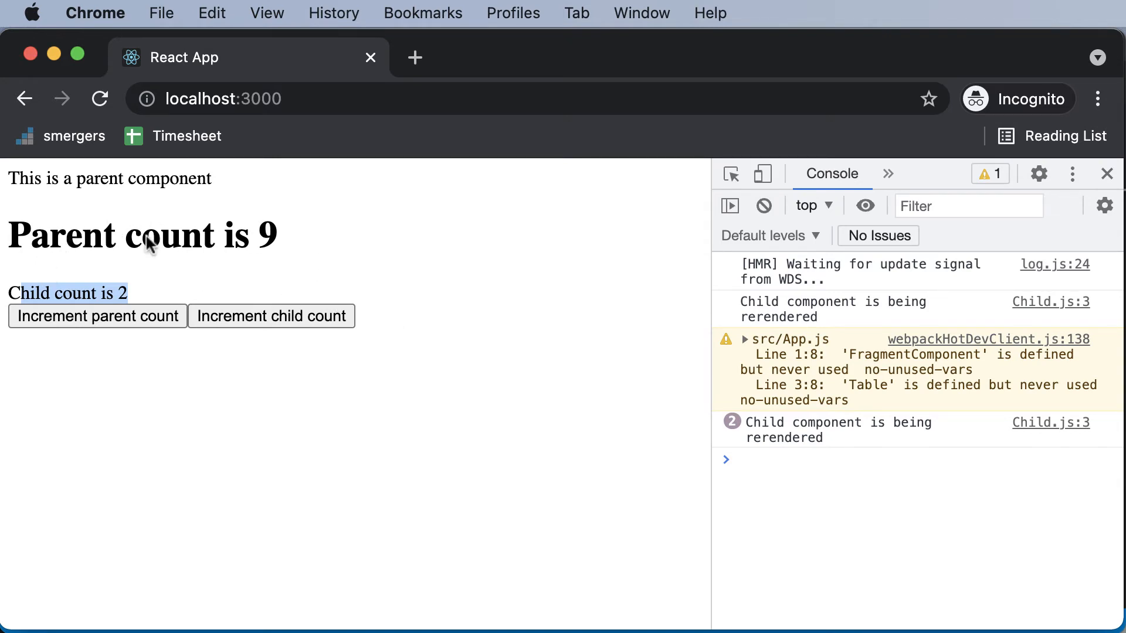
mouse_move(234, 425)
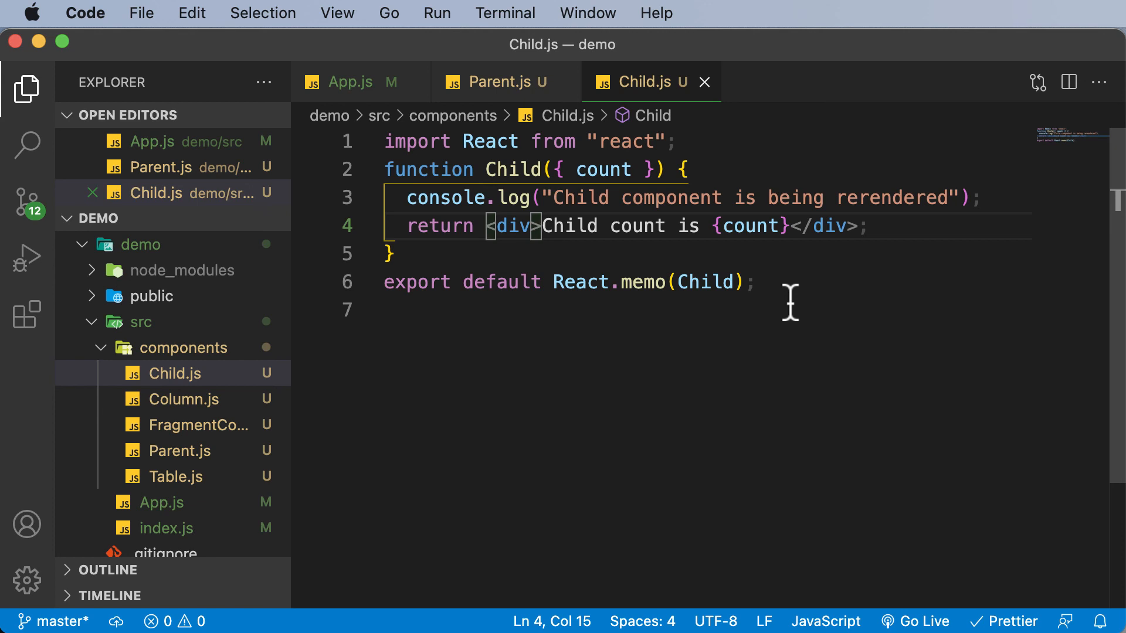
mouse_move(621, 282)
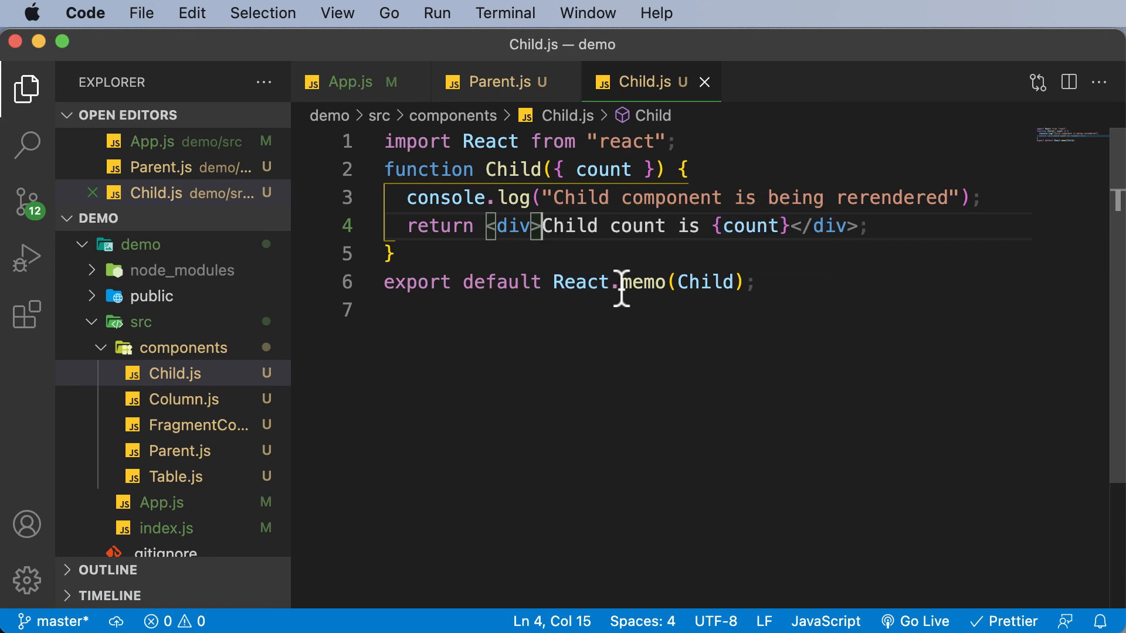
mouse_move(594, 336)
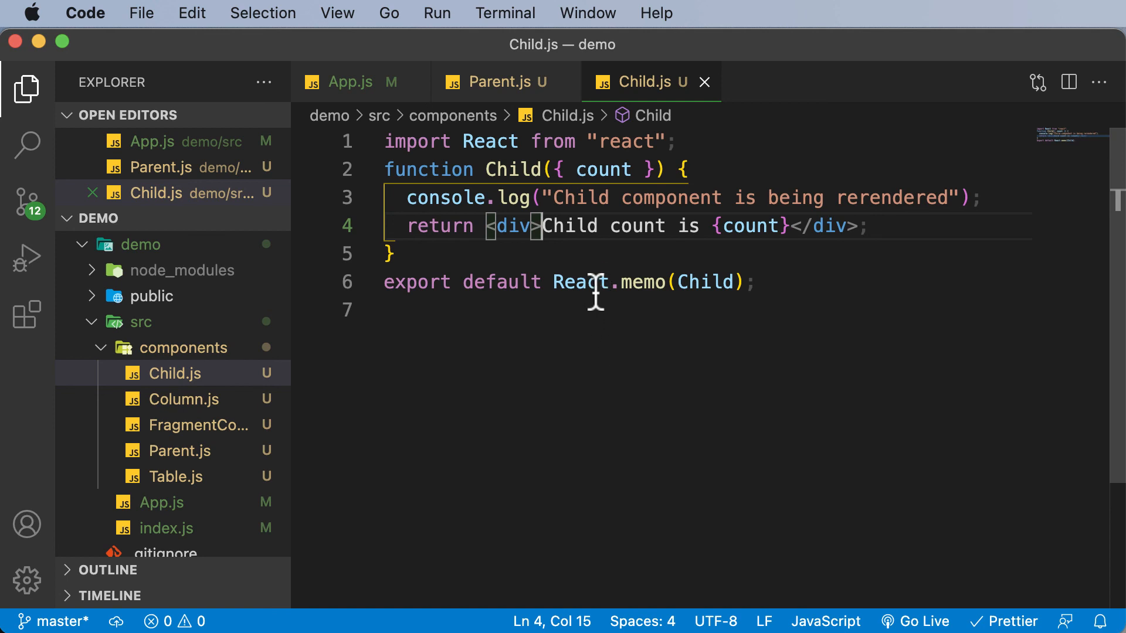
mouse_move(693, 282)
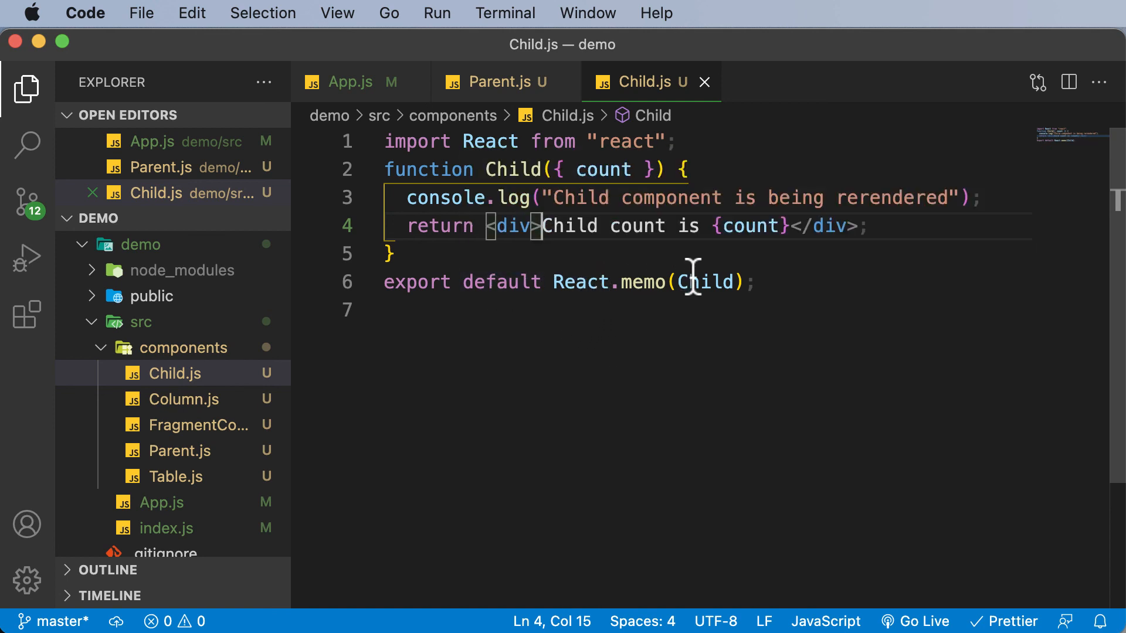
mouse_move(711, 282)
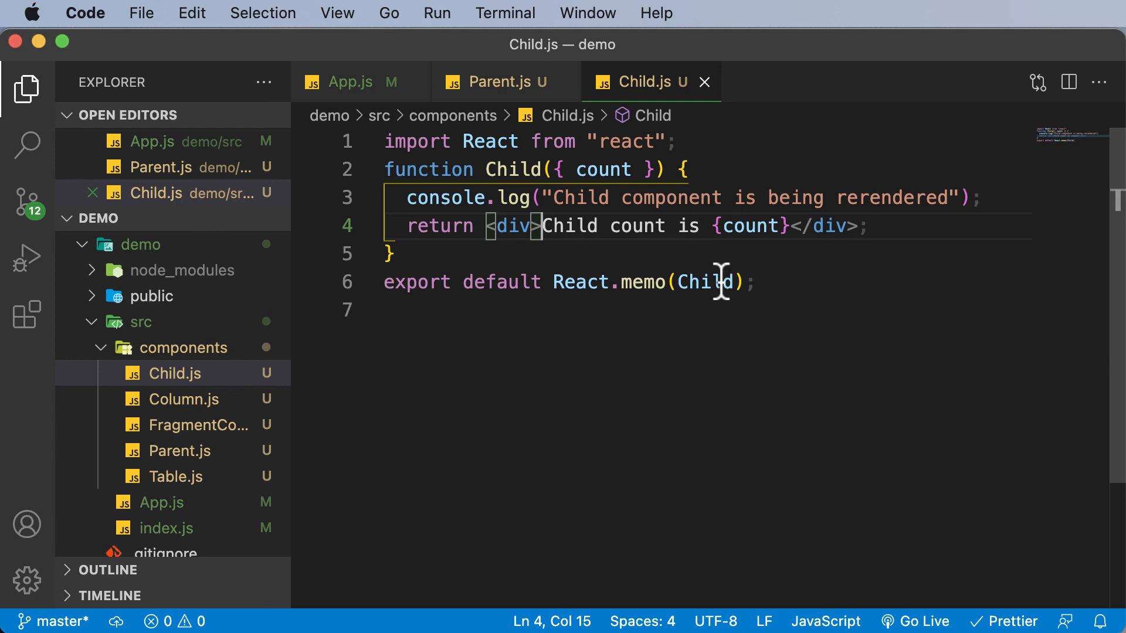
mouse_move(682, 300)
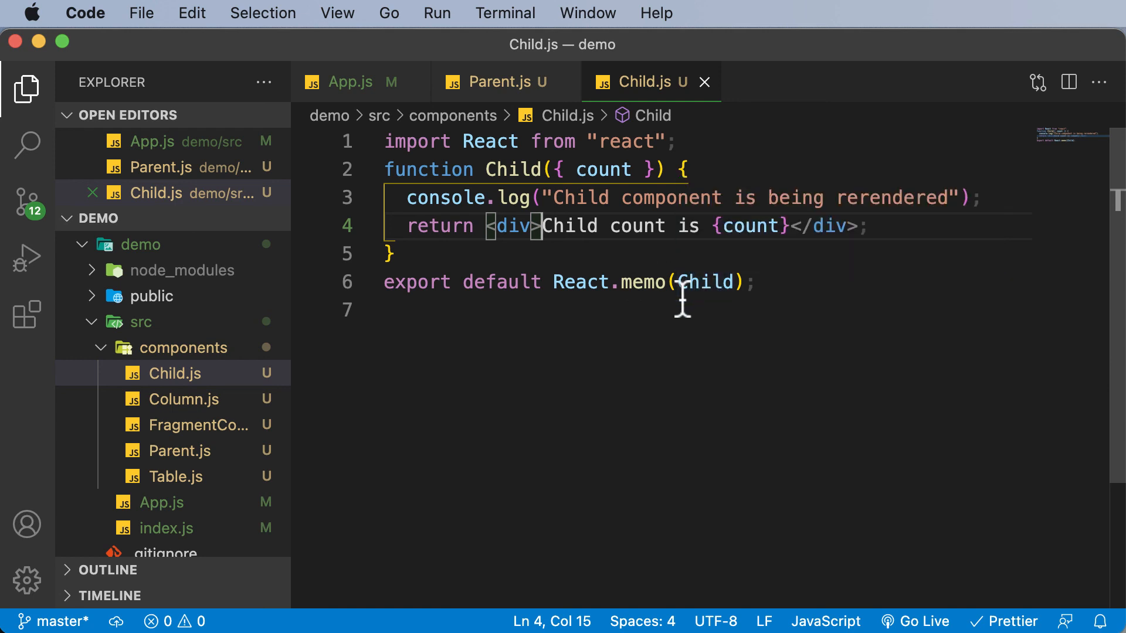